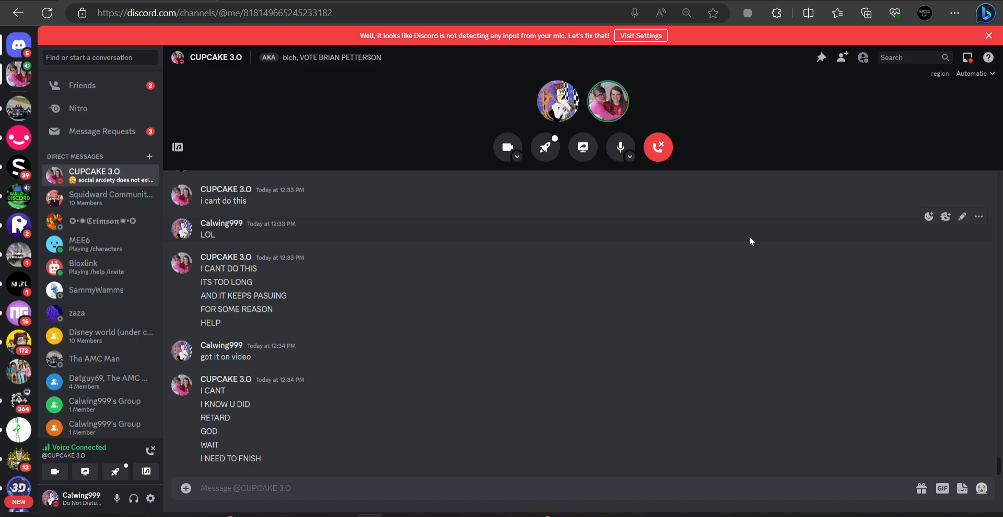
pyautogui.moveTo(686, 93)
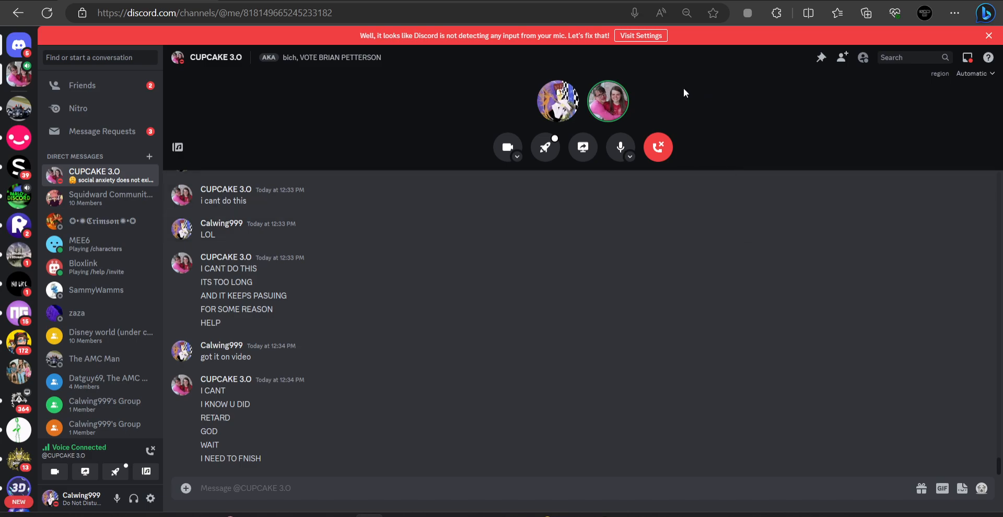
pyautogui.moveTo(675, 99)
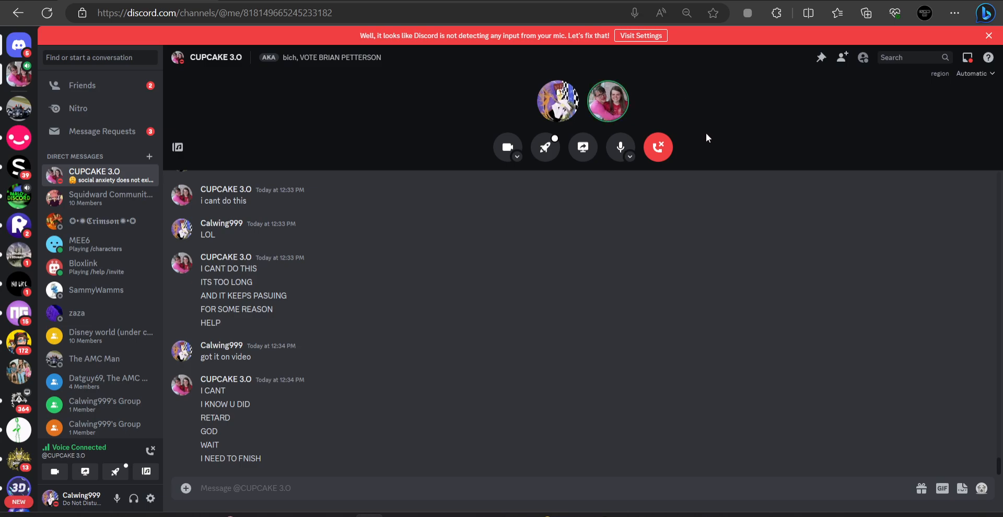
pyautogui.moveTo(600, 474)
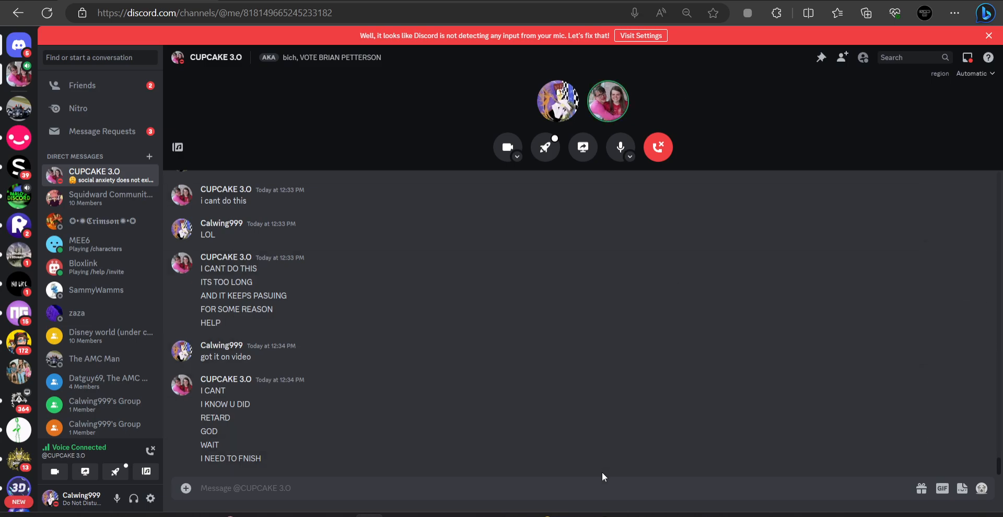
# - Send the reply 'XDDD' in the CUPCAKE 3.O direct-message chat
pyautogui.write('XDDD')
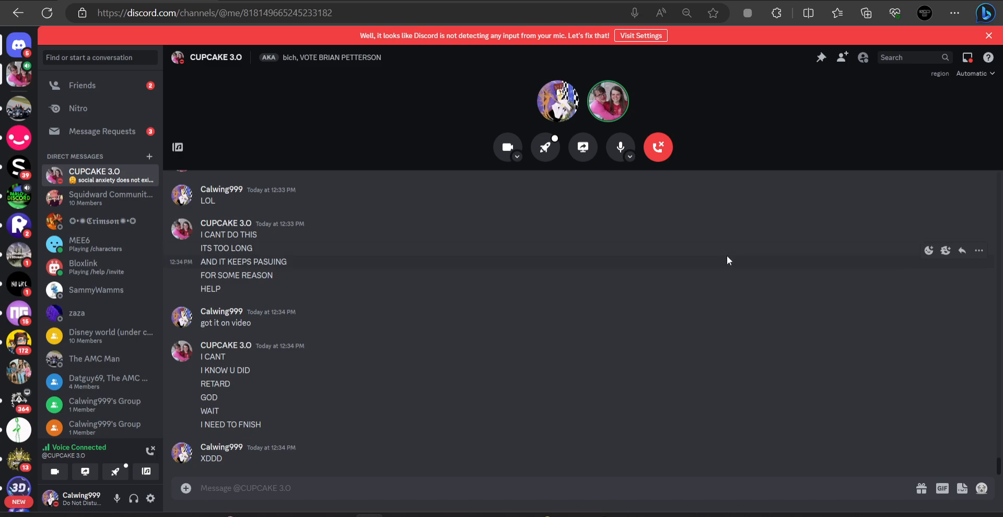
pyautogui.moveTo(733, 275)
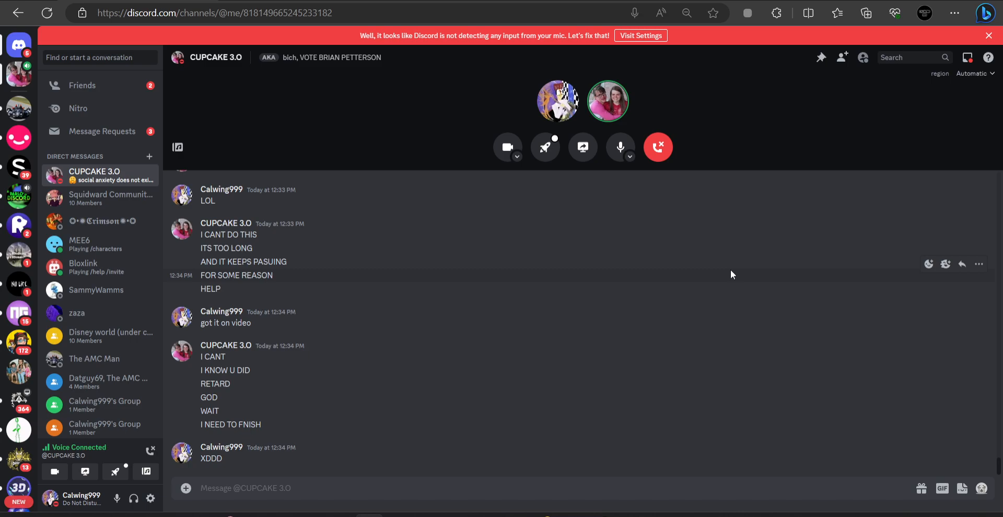
pyautogui.moveTo(690, 412)
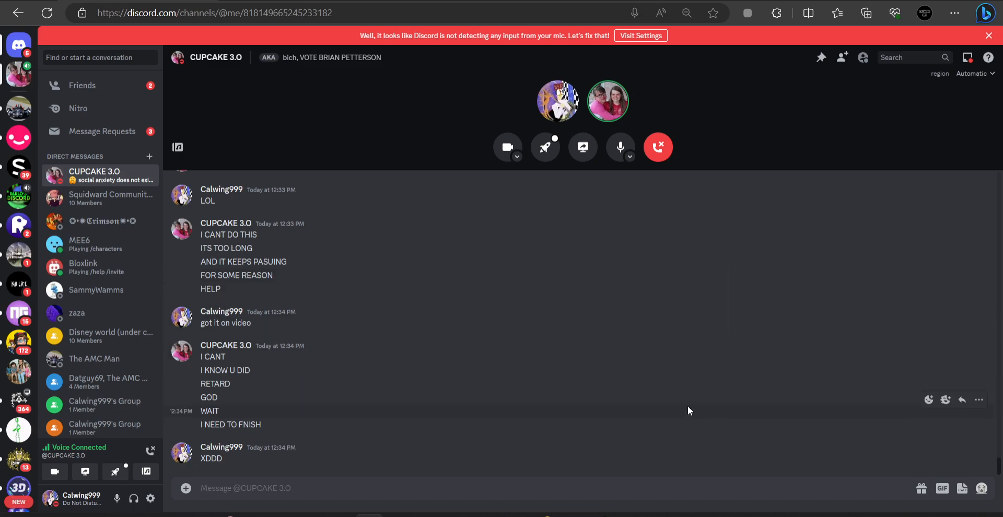
pyautogui.moveTo(723, 452)
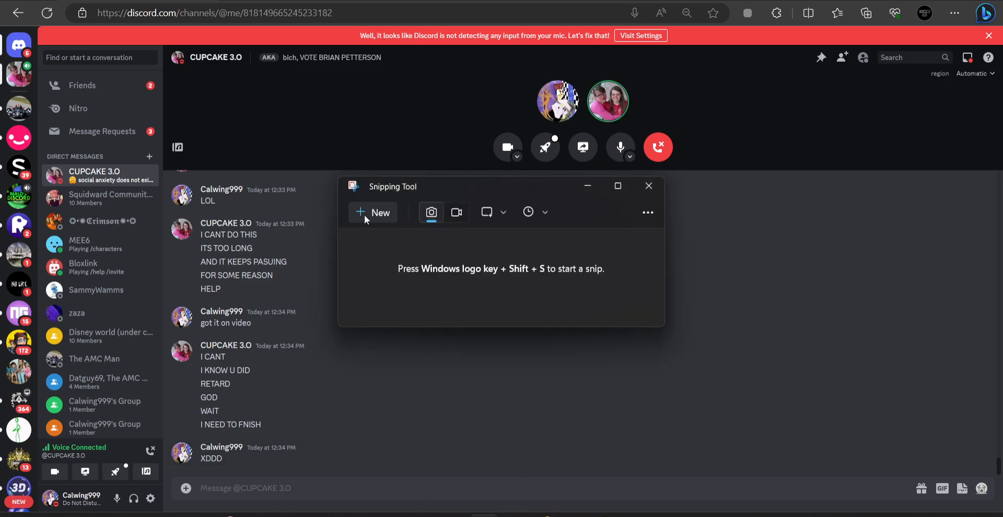
# - Close Snipping Tool and switch to the Crimson direct-message conversation
pyautogui.click(648, 186)
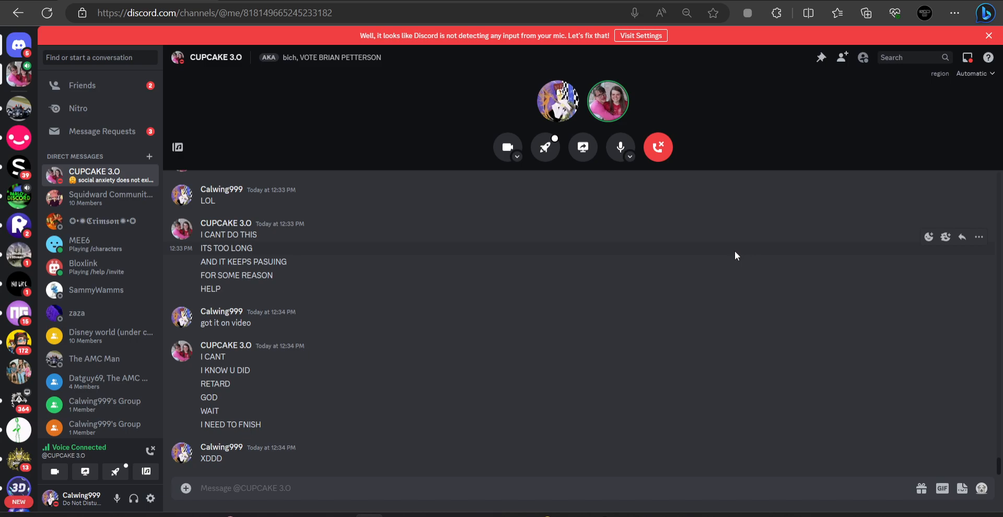
pyautogui.moveTo(290, 253)
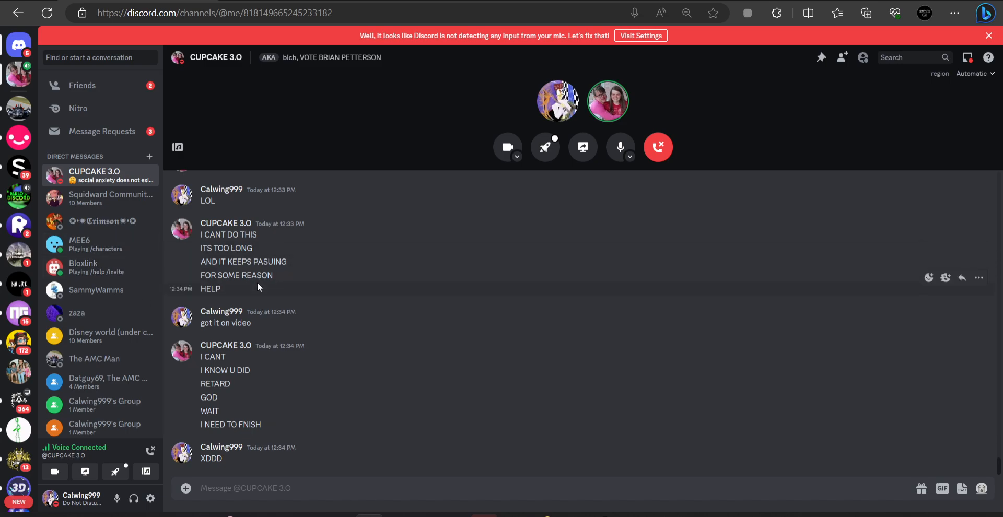
pyautogui.click(103, 222)
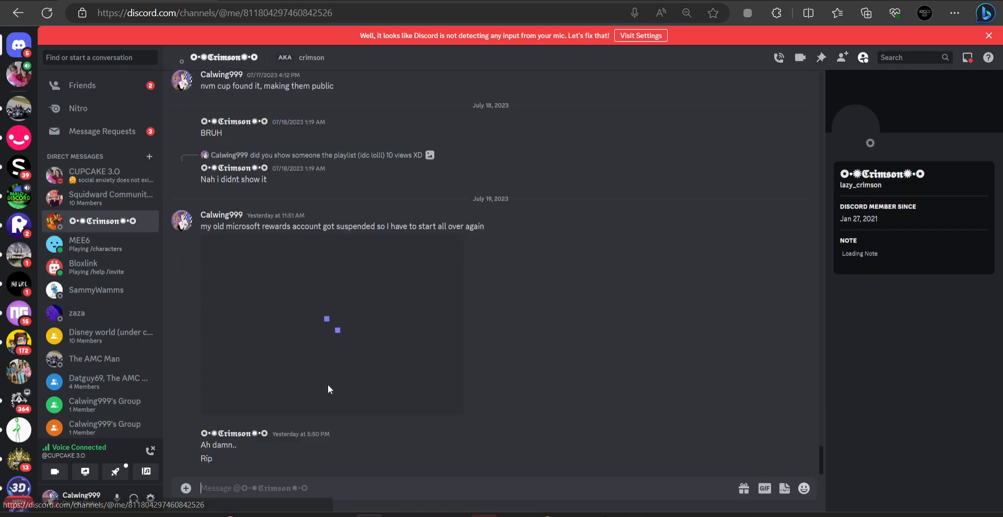